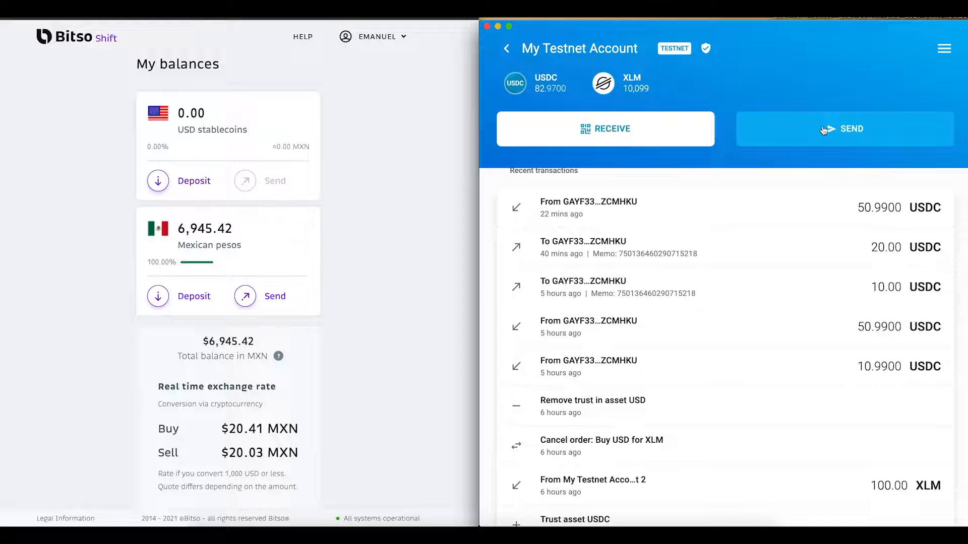
Step: Address a new payment to the Bitso Shift Stellar address with USDC as asset and amount 20
{"action": "left_click", "coordinate": [845, 129]}
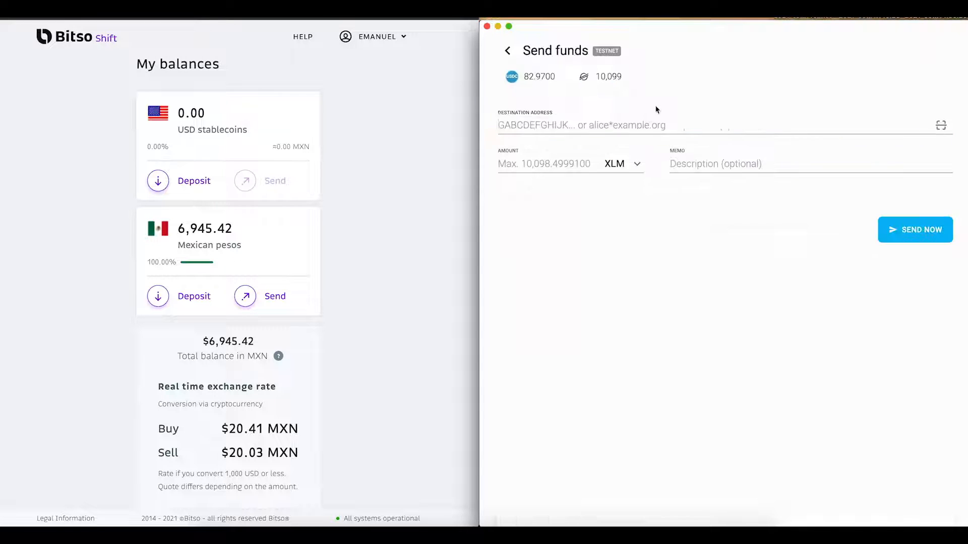
{"action": "type", "text": "GAYF33NNNMI2Z6VNRFXQ64D4E4SF77PM46NW3ZUZEEU5X7FCHAZCMHKU"}
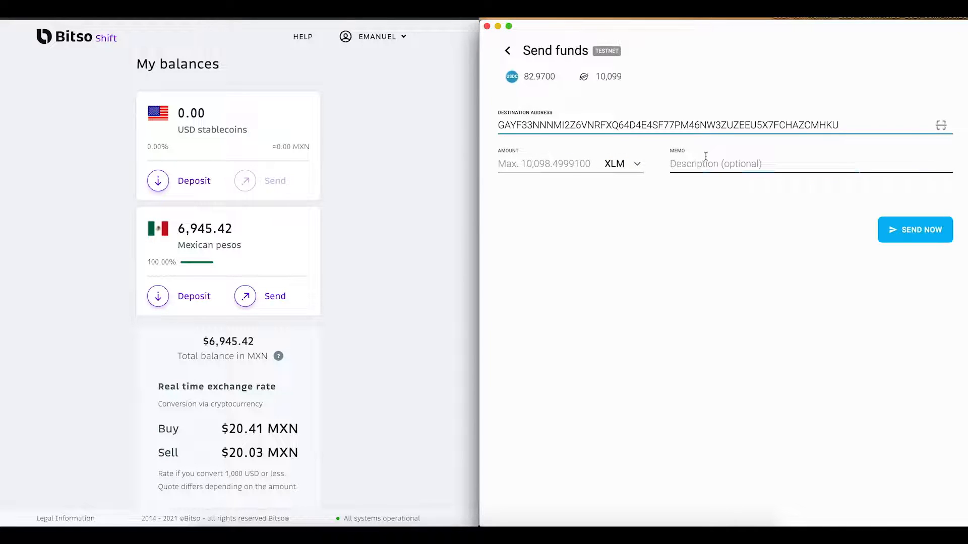
{"action": "left_click", "coordinate": [622, 164]}
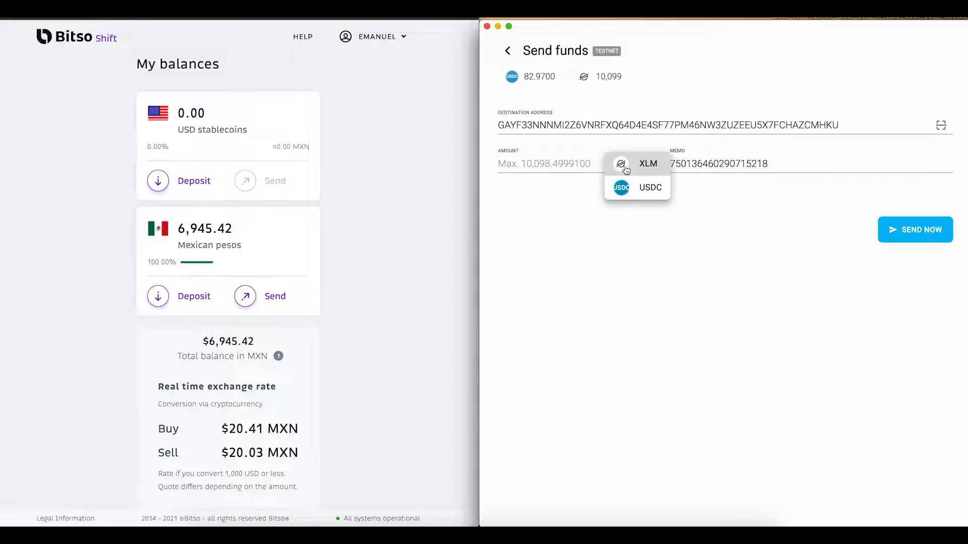
{"action": "left_click", "coordinate": [650, 188]}
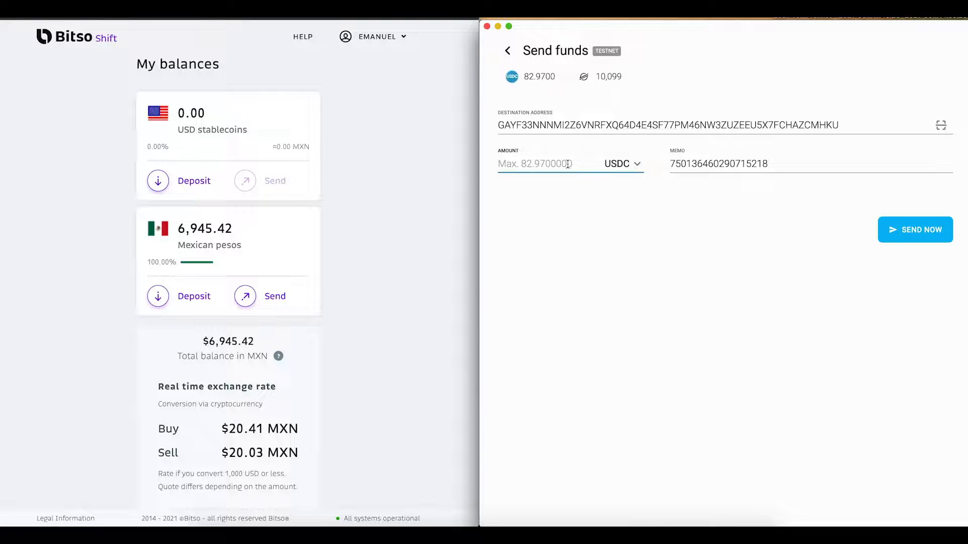
{"action": "type", "text": "20"}
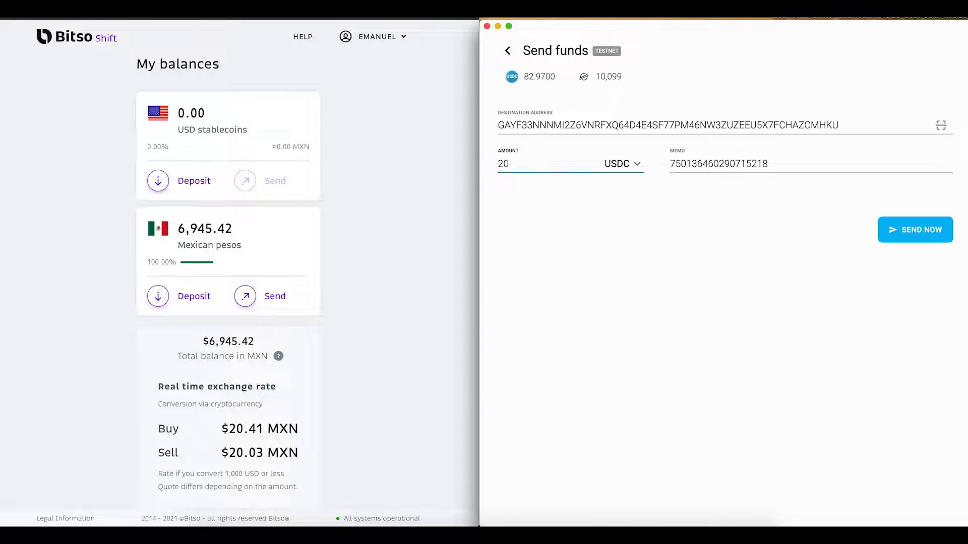
Step: Submit the 20 USDC payment and sign it with the wallet password
{"action": "left_click", "coordinate": [916, 230]}
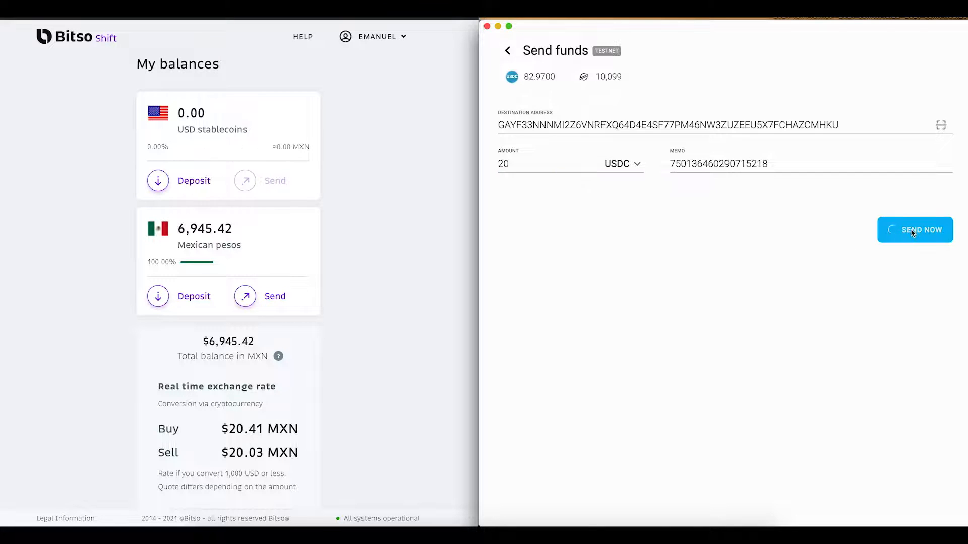
{"action": "left_click", "coordinate": [915, 230]}
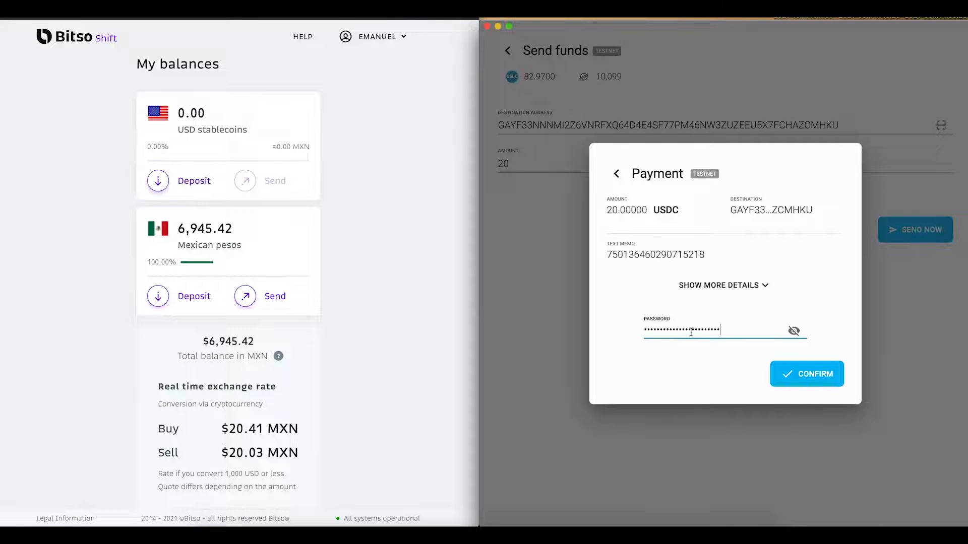
{"action": "left_click", "coordinate": [807, 373]}
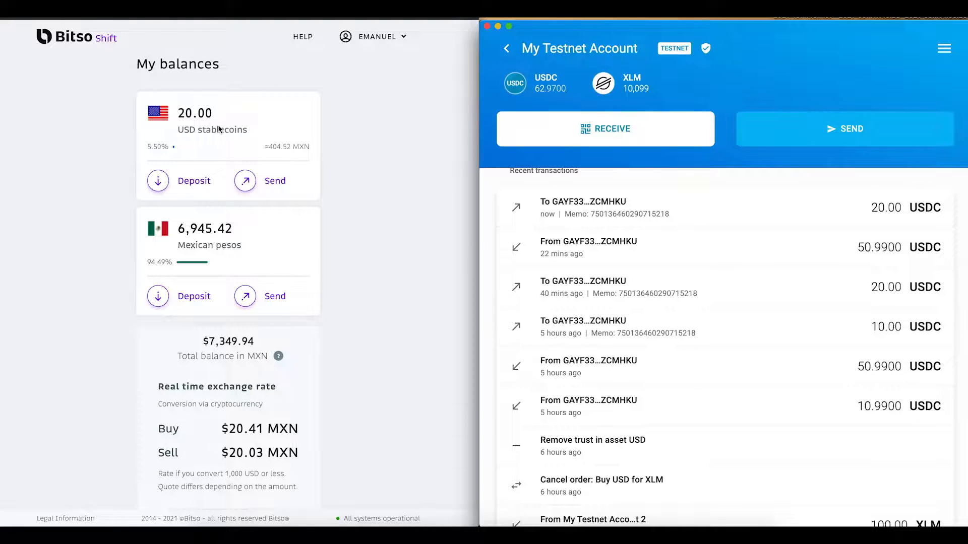
{"action": "mouse_move", "coordinate": [283, 319]}
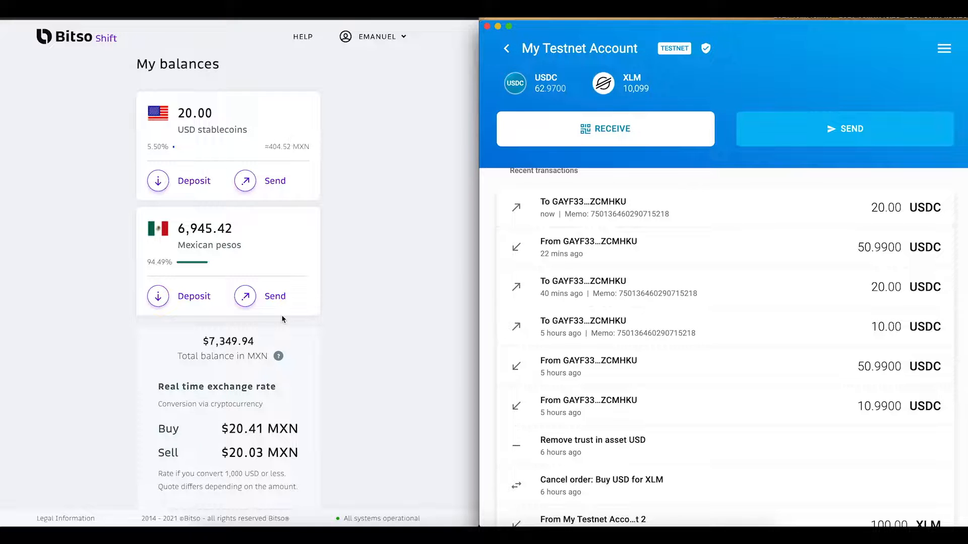
{"action": "scroll", "scroll_direction": "down", "scroll_amount": 3}
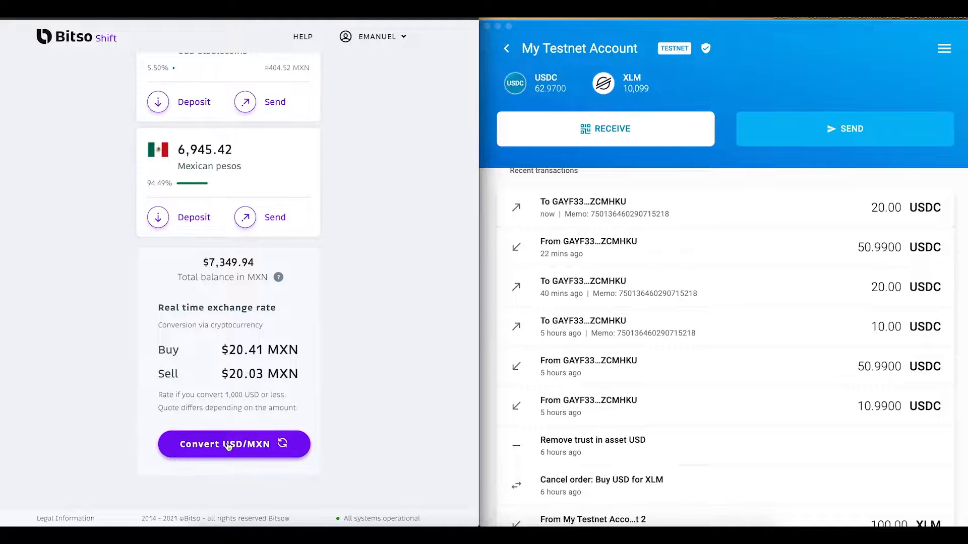
Step: Quote a conversion of 10 USD stablecoins into Mexican pesos
{"action": "left_click", "coordinate": [233, 443]}
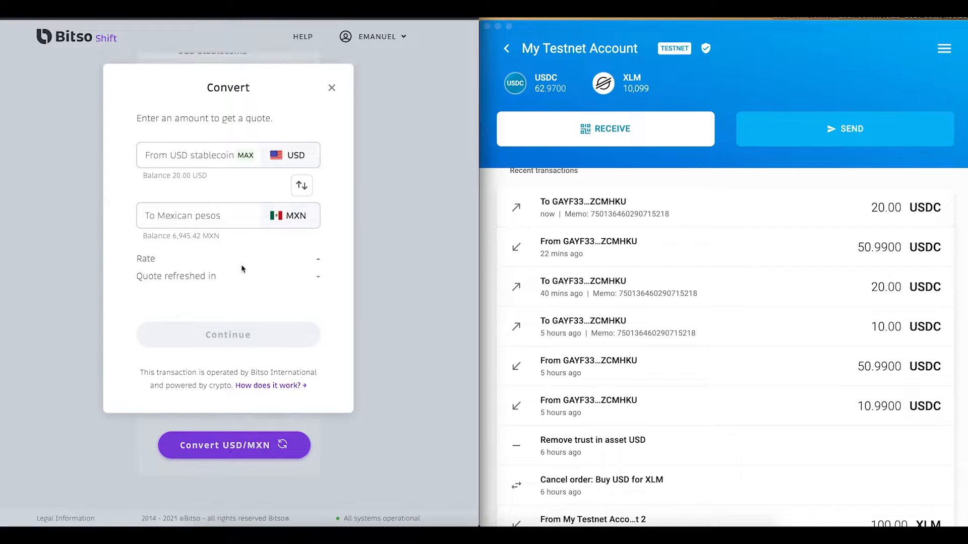
{"action": "left_click", "coordinate": [199, 155]}
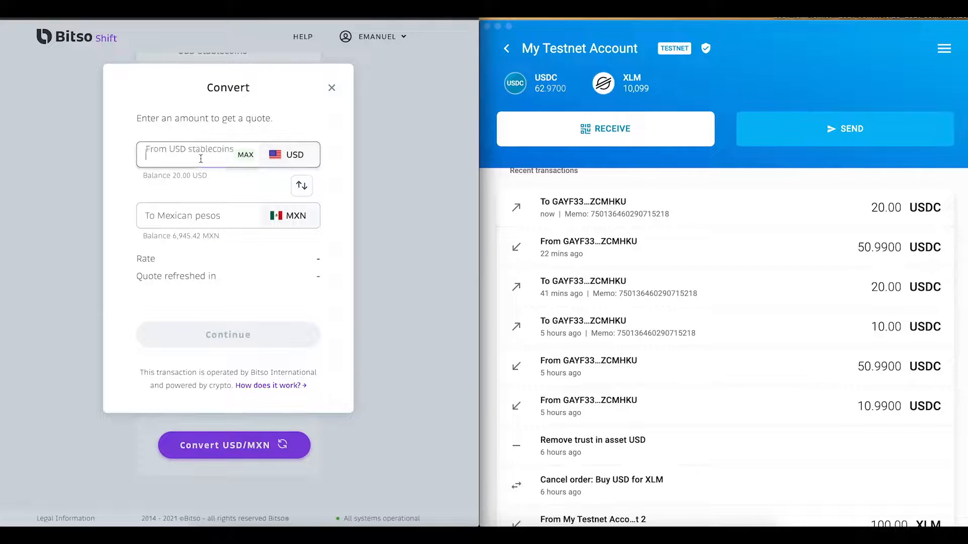
{"action": "type", "text": "10"}
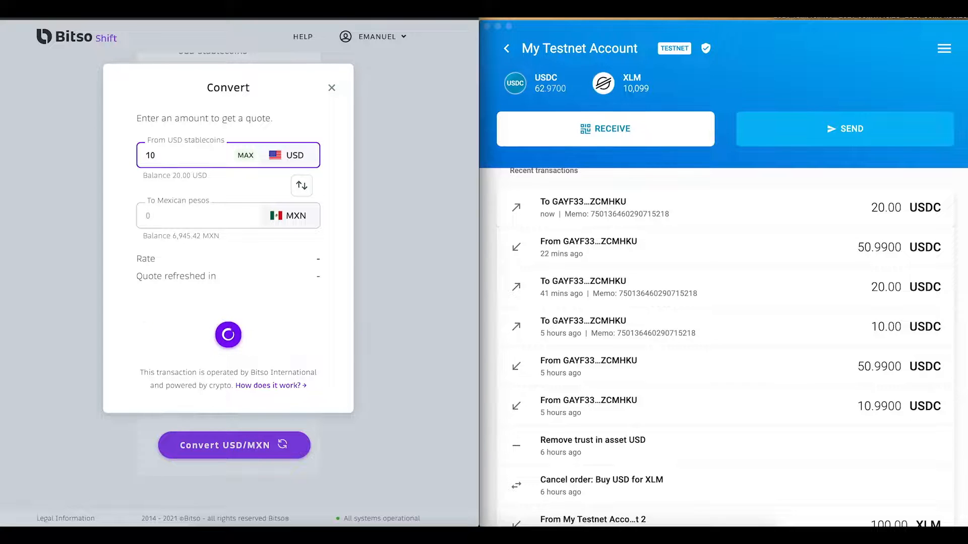
{"action": "left_click", "coordinate": [331, 86]}
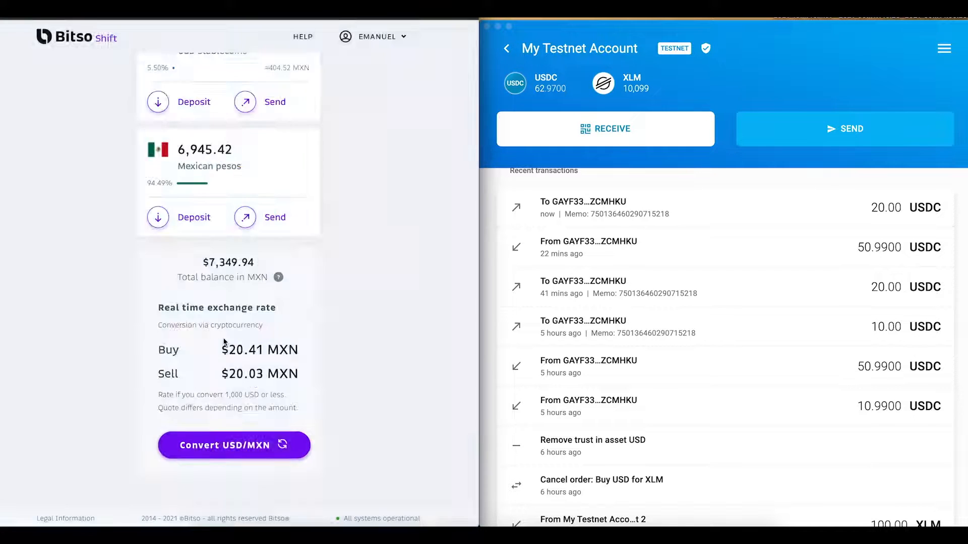
Step: Confirm the 10 USD to 200.75 MXN conversion and return to balances
{"action": "left_click", "coordinate": [234, 446]}
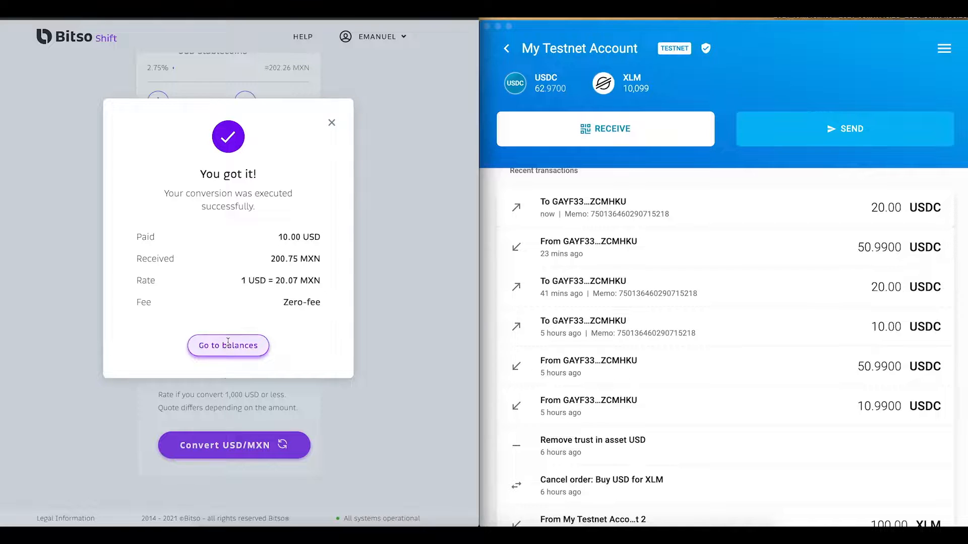
{"action": "left_click", "coordinate": [228, 345]}
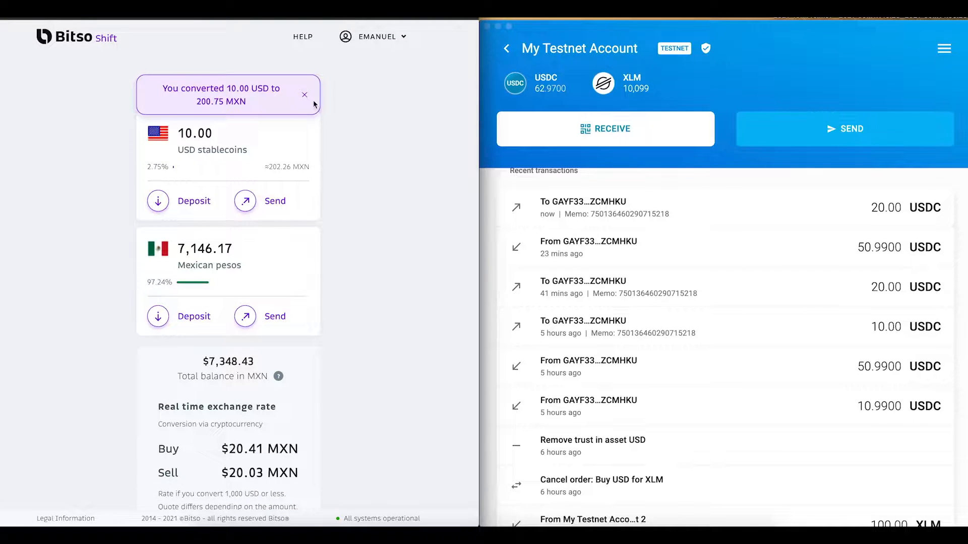
{"action": "left_click", "coordinate": [305, 95]}
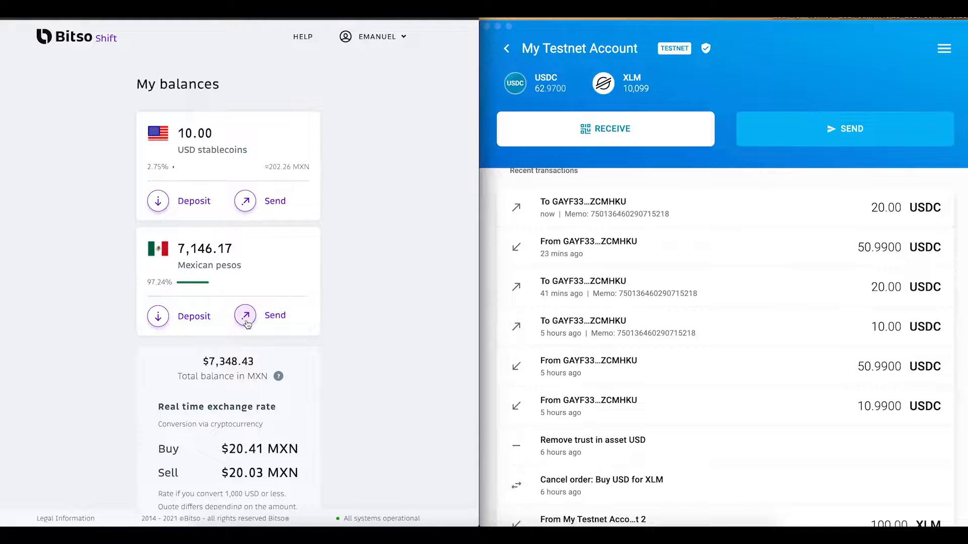
Step: Prepare a 200 MXN SPEI transfer to the Banregio account
{"action": "left_click", "coordinate": [244, 315]}
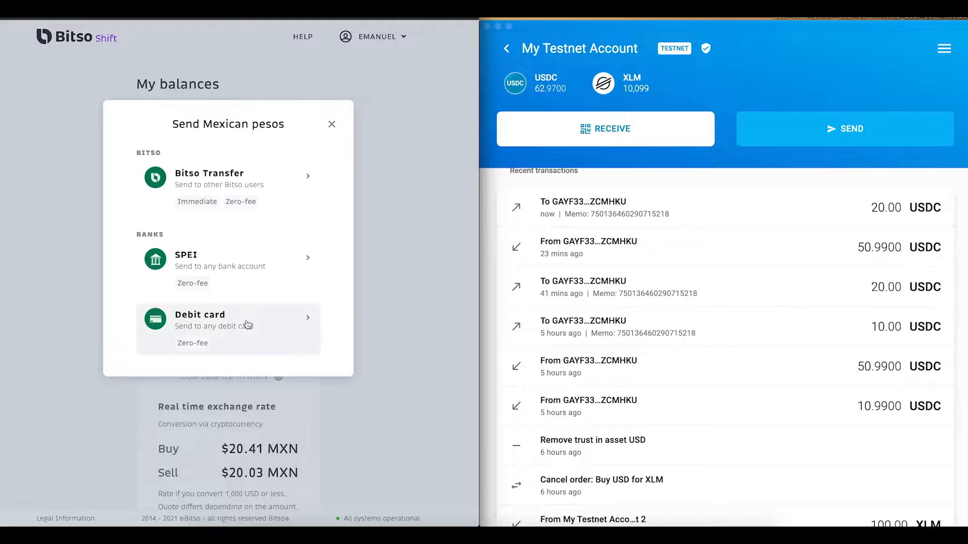
{"action": "mouse_move", "coordinate": [257, 277]}
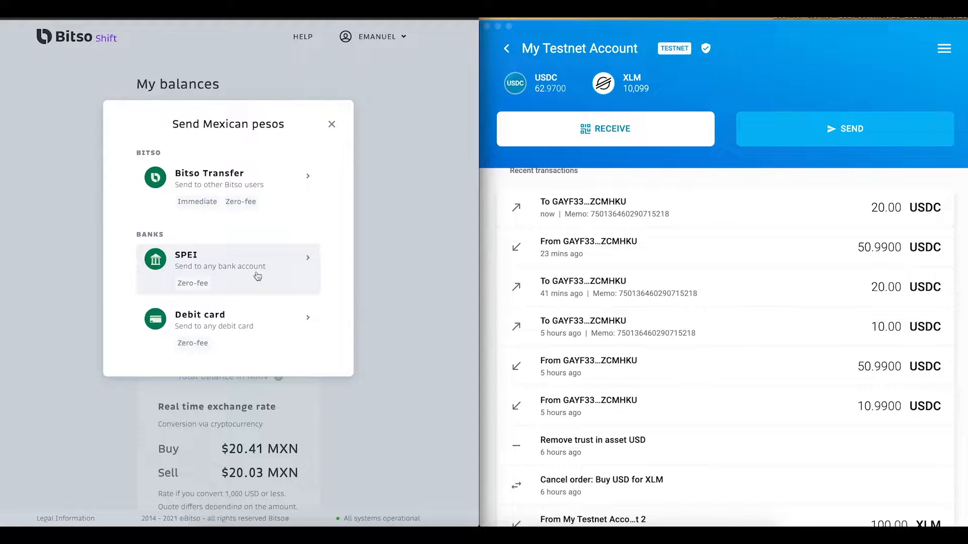
{"action": "left_click", "coordinate": [227, 268]}
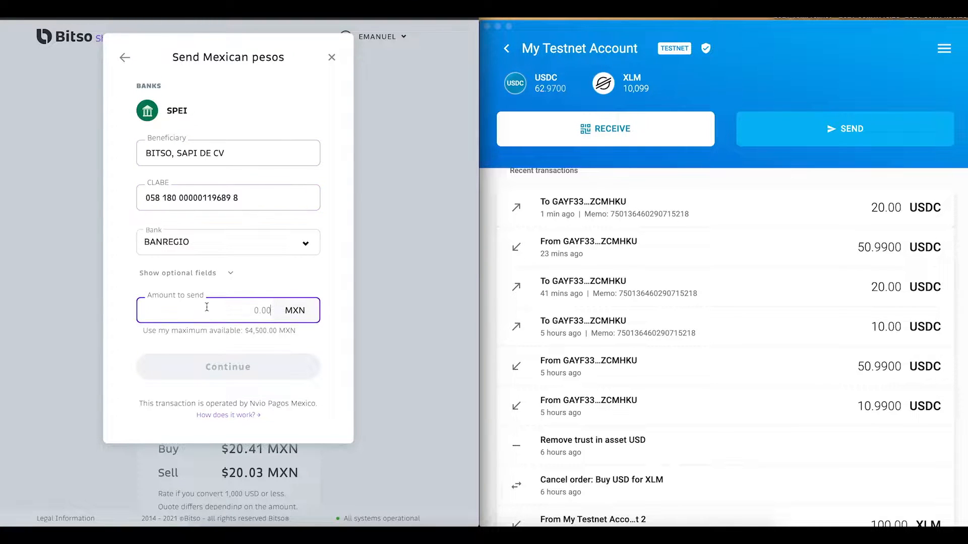
{"action": "type", "text": "200"}
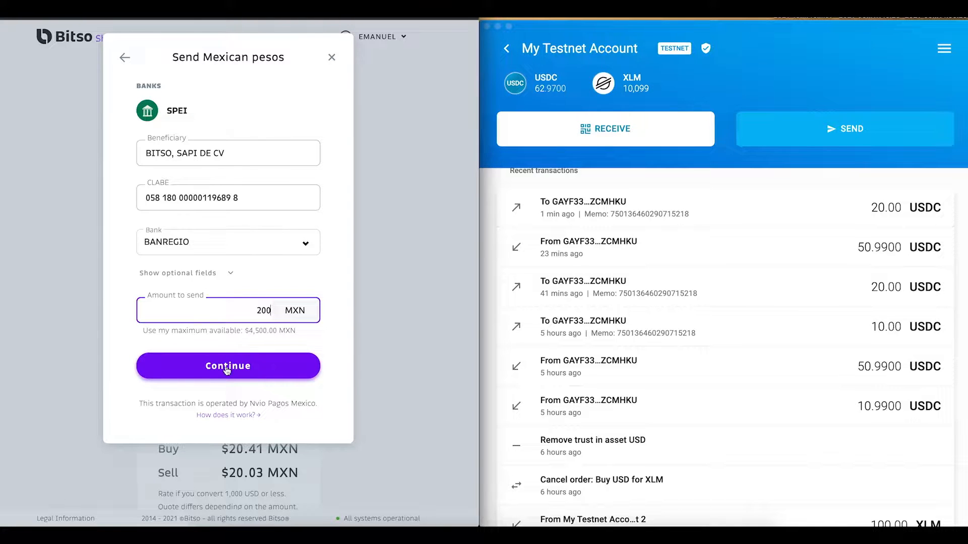
{"action": "left_click", "coordinate": [227, 366]}
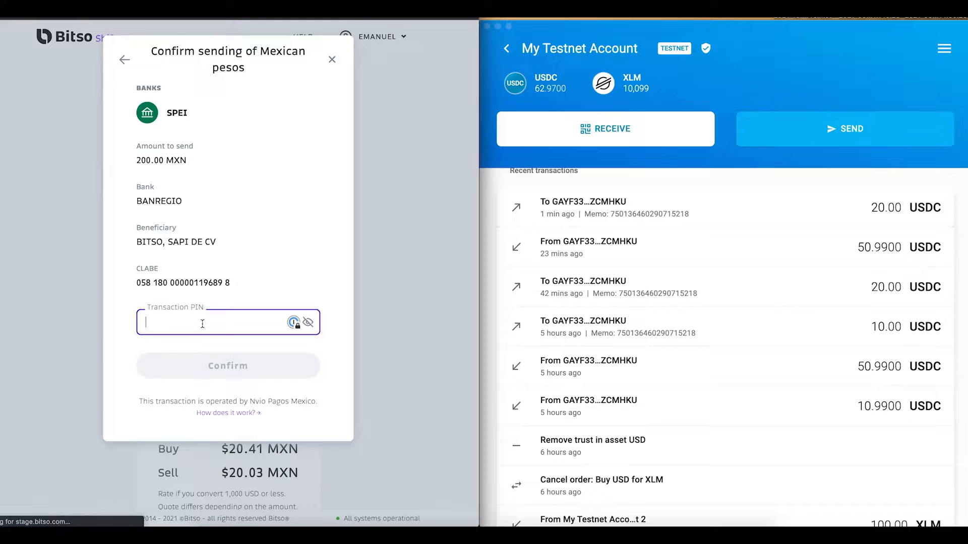
Step: Authorize the transfer with the transaction PIN and close the success notice
{"action": "left_click", "coordinate": [228, 366]}
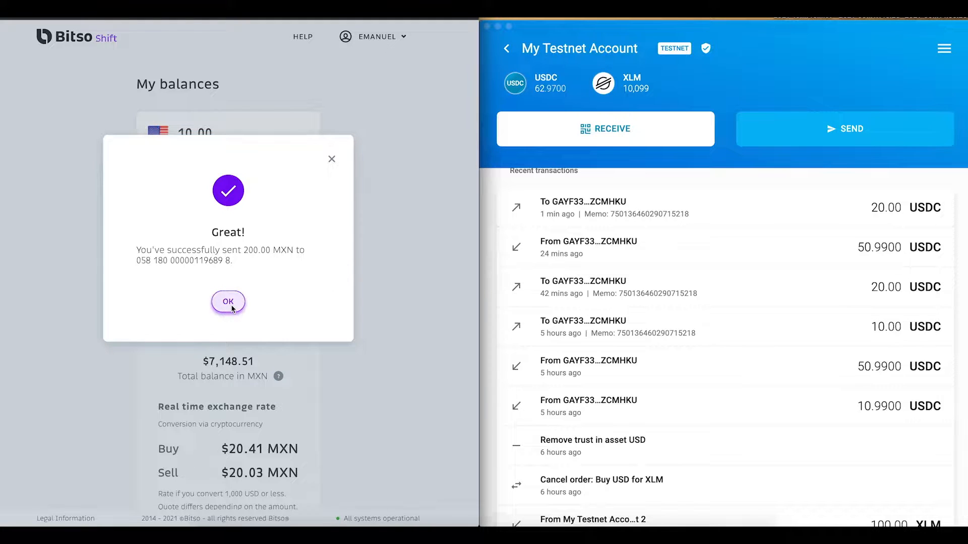
{"action": "left_click", "coordinate": [228, 302]}
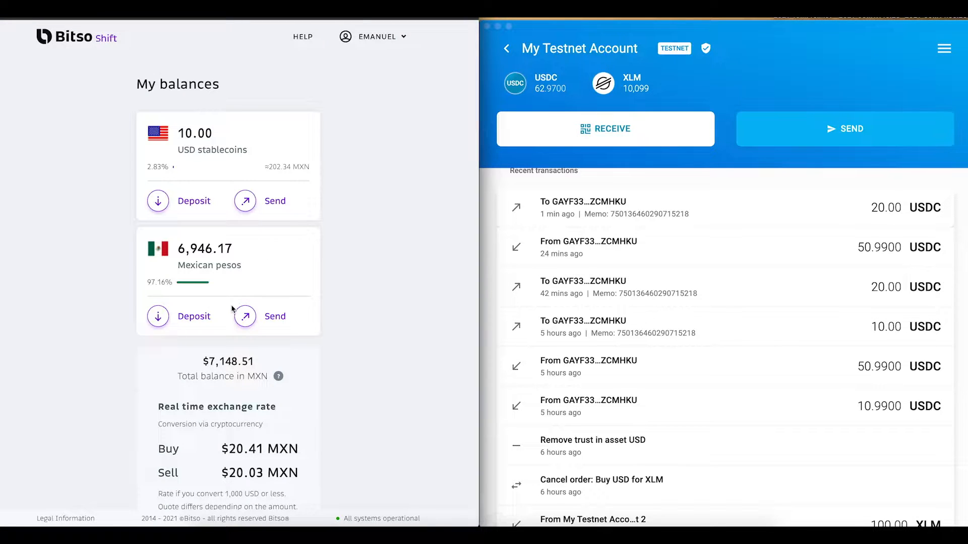
{"action": "scroll", "scroll_direction": "down", "scroll_amount": 3}
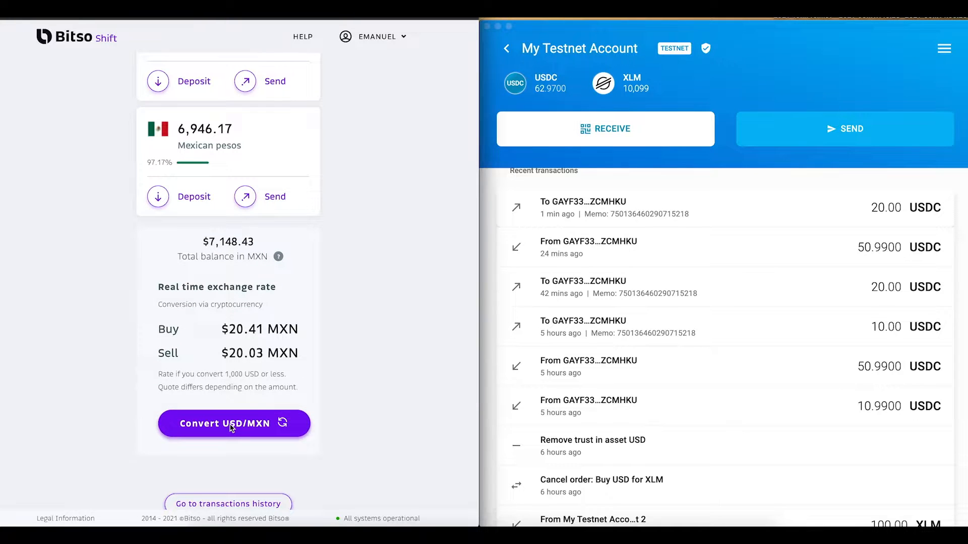
Step: Convert pesos into 10 USD (204.07 MXN at 20.40) by reversing the conversion direction and confirming
{"action": "left_click", "coordinate": [233, 423]}
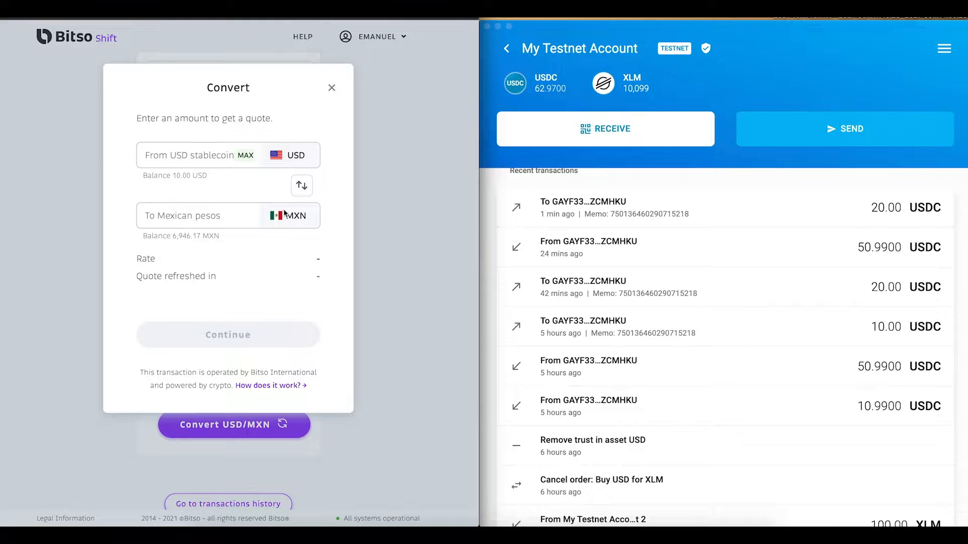
{"action": "left_click", "coordinate": [301, 186]}
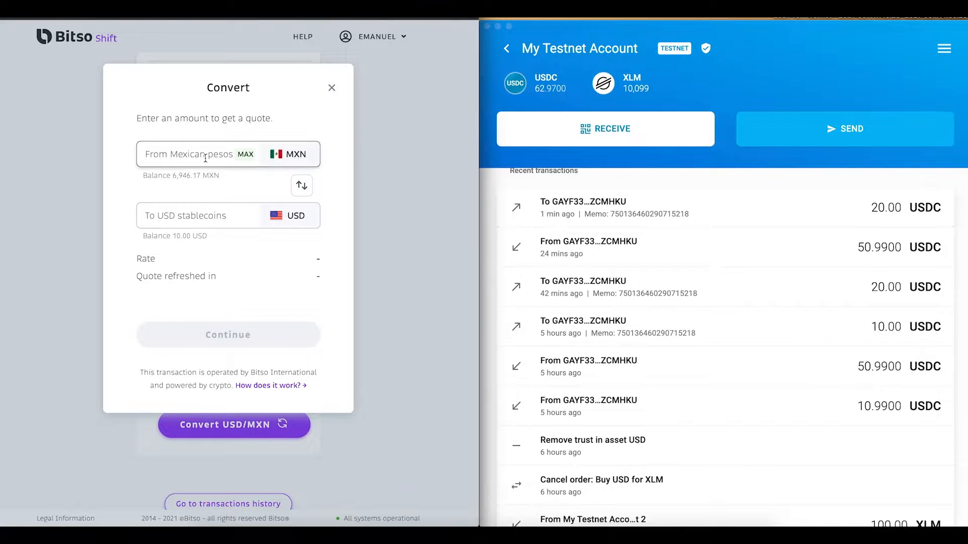
{"action": "type", "text": "1"}
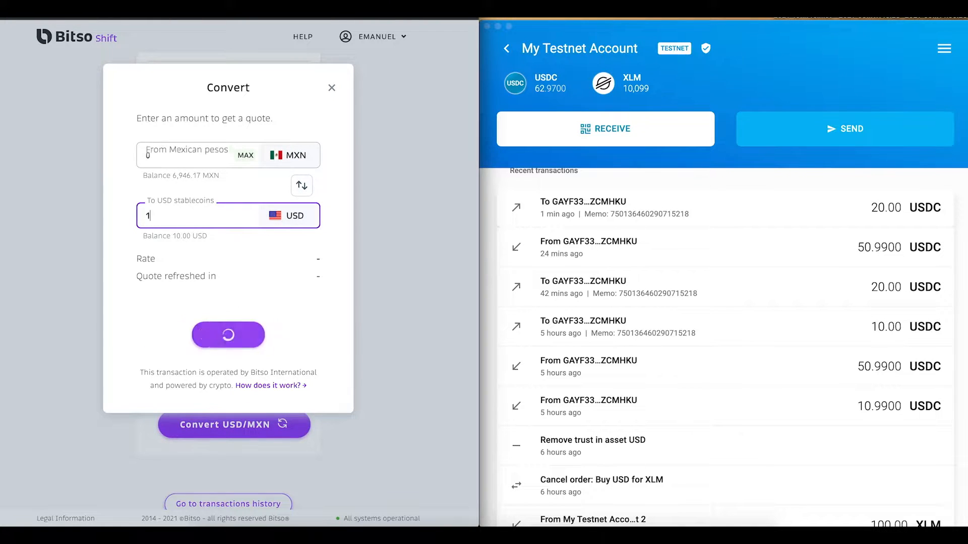
{"action": "type", "text": "0"}
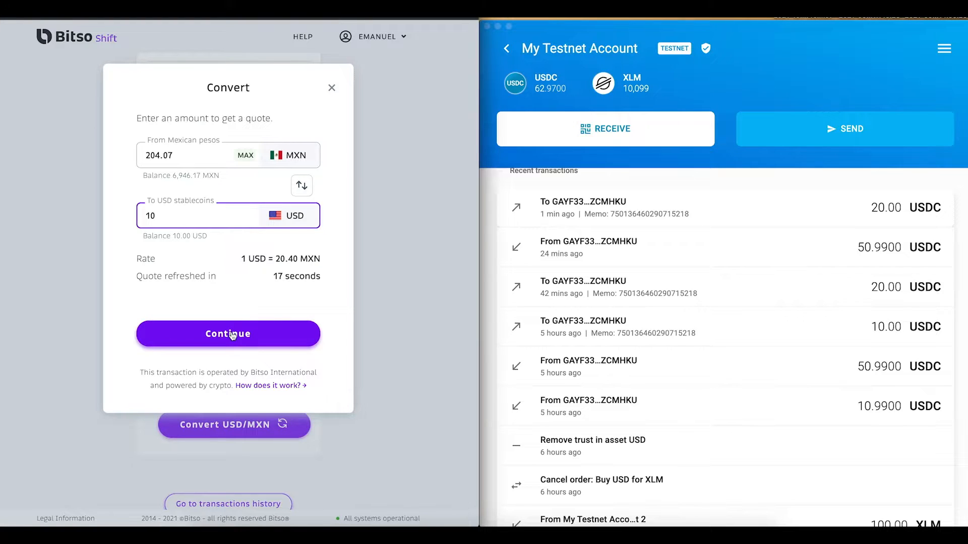
{"action": "left_click", "coordinate": [228, 334]}
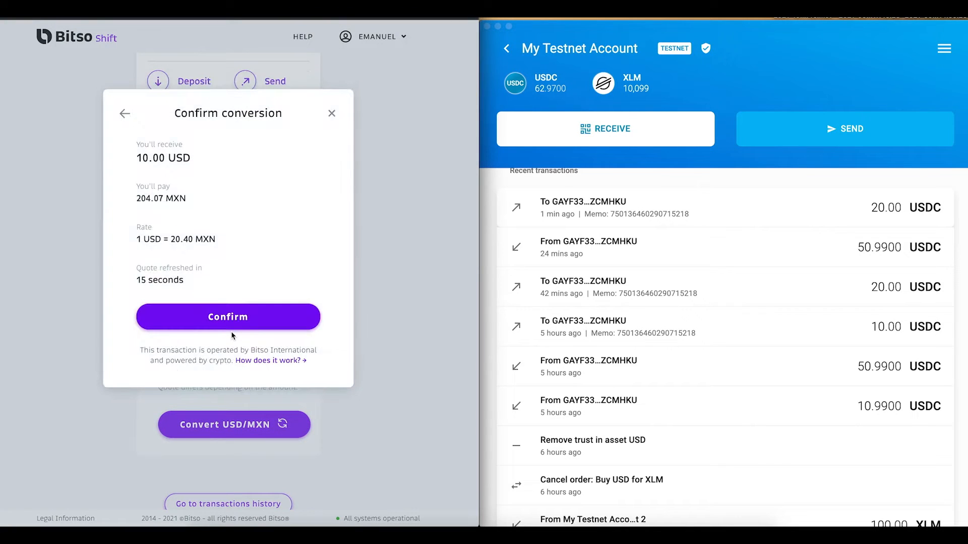
{"action": "left_click", "coordinate": [228, 316]}
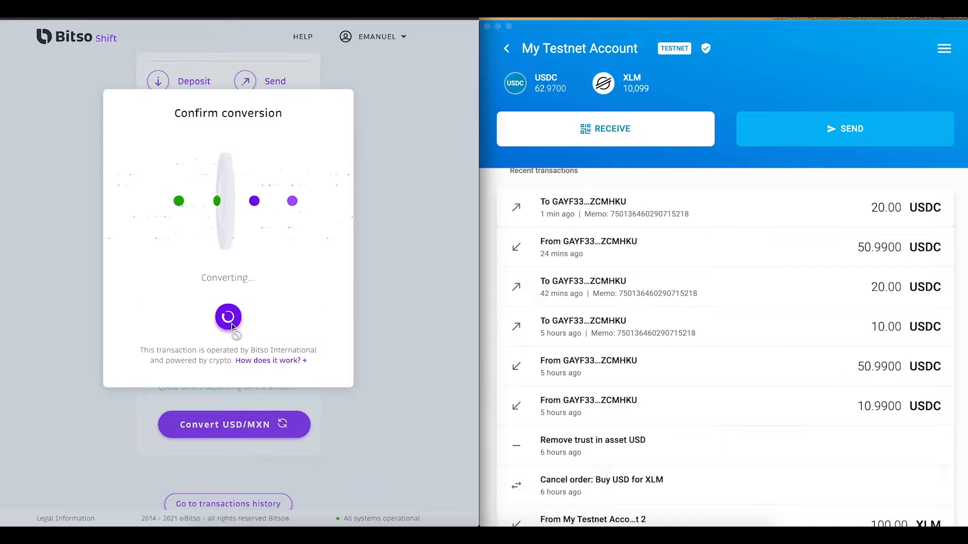